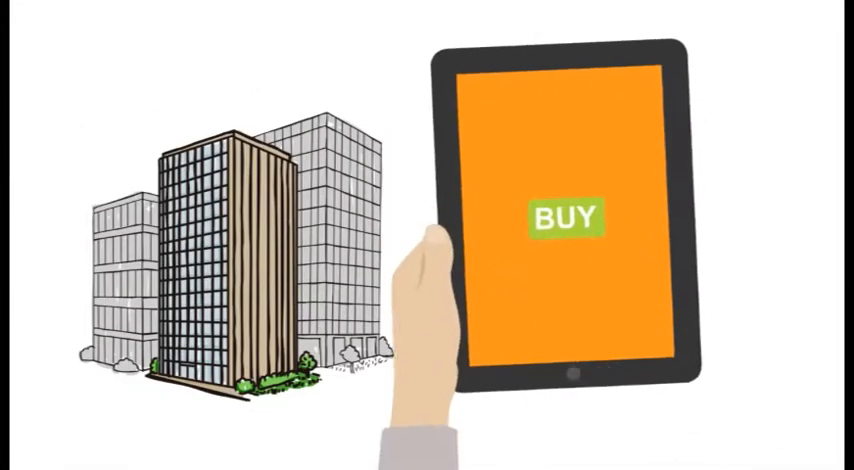
Step: Let the explainer animation play until the hand taps BUY on the orange tablet
{"action": "left_click", "coordinate": [568, 218]}
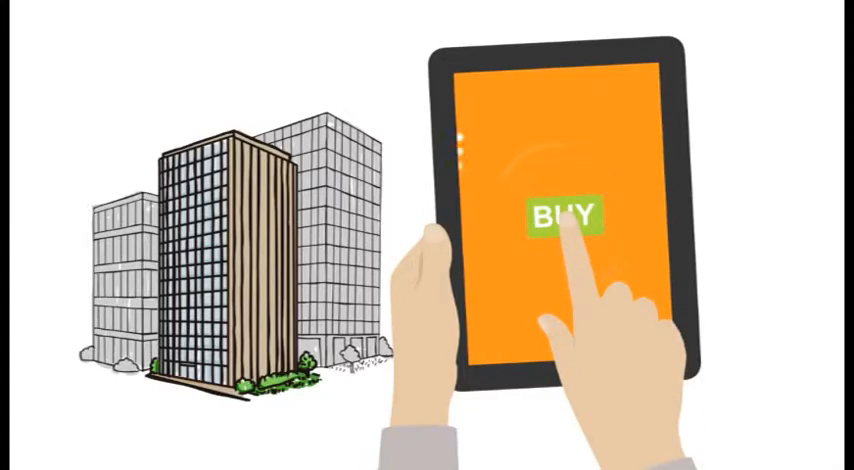